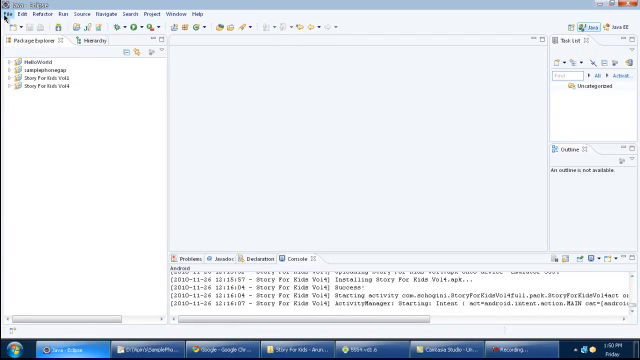
Step: Start creating a new item from the File menu to begin an Android project
click(12, 14)
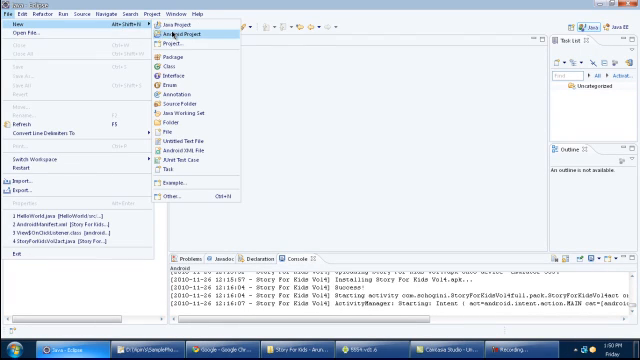
mouse_move(342, 138)
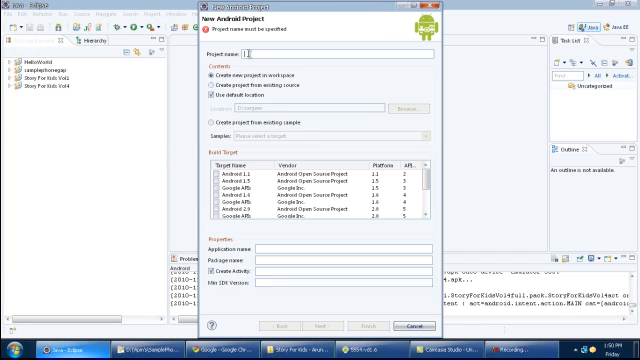
Step: Name the new Android project phonegapsample1
text(phone)
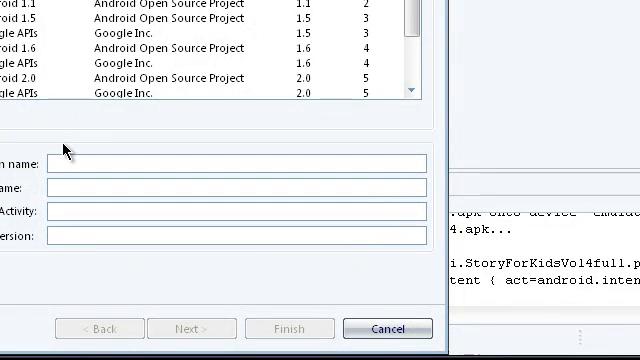
text(phoneg)
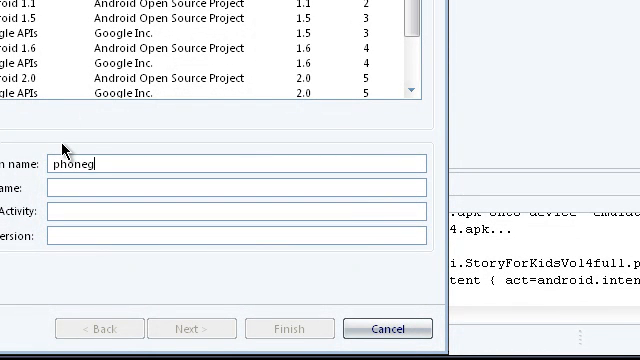
text(apsample)
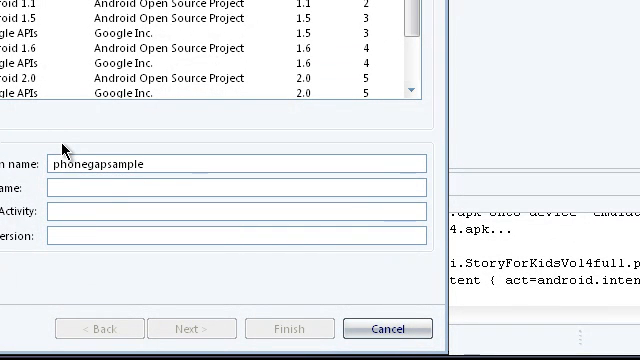
text(1)
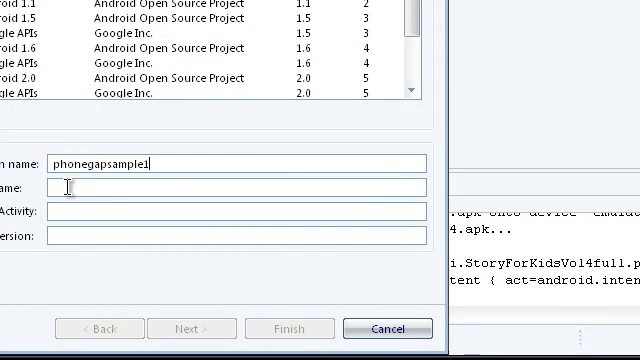
Step: Set the package name to com.phonegapsample1.pack
text(psone)
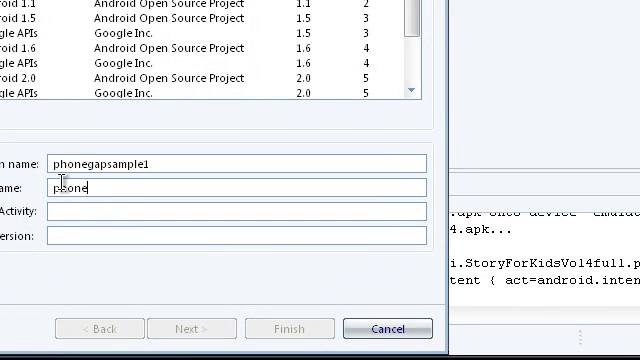
text(phonegapsample1.p)
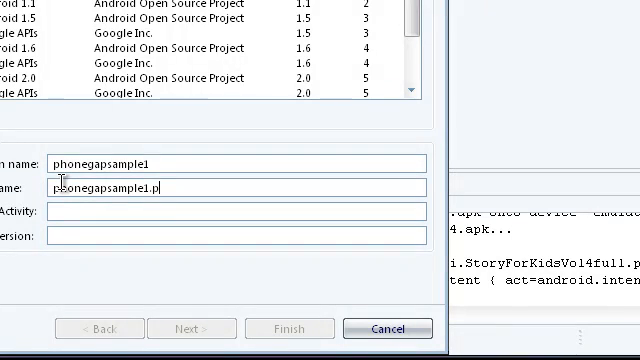
text(ack)
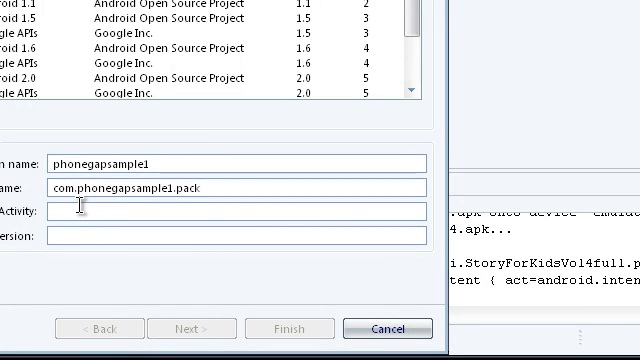
Step: Name the launcher activity phonegapsampleactivity and finish the wizard
text(phonega)
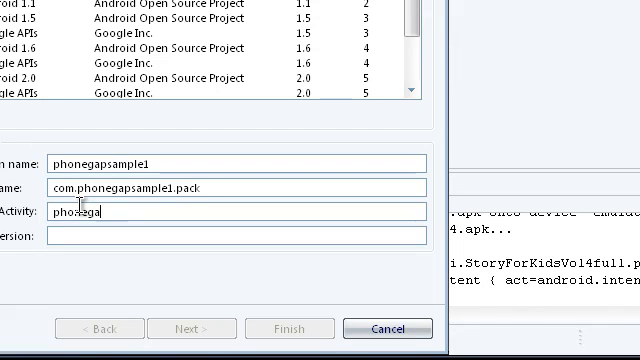
text(psamplea)
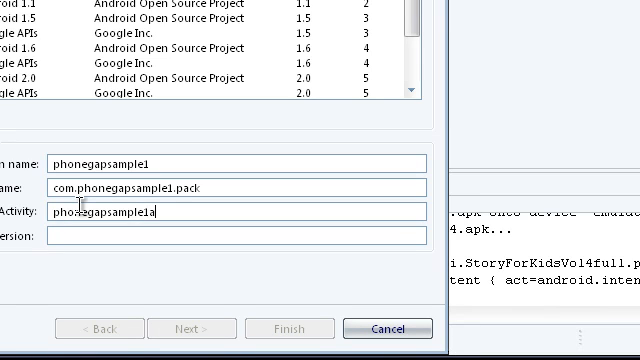
text(ctivit)
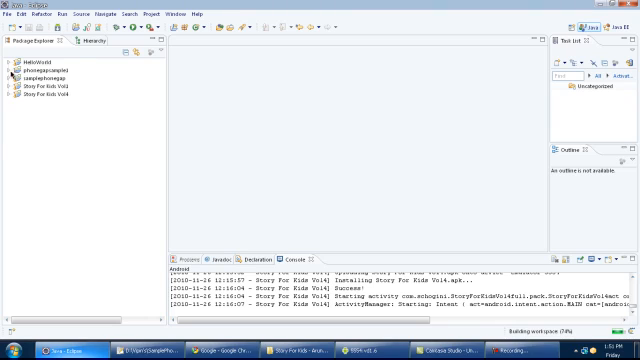
Step: Expand phonegapsample1's src package and load phonegapsample1activity.java in the editor
click(8, 72)
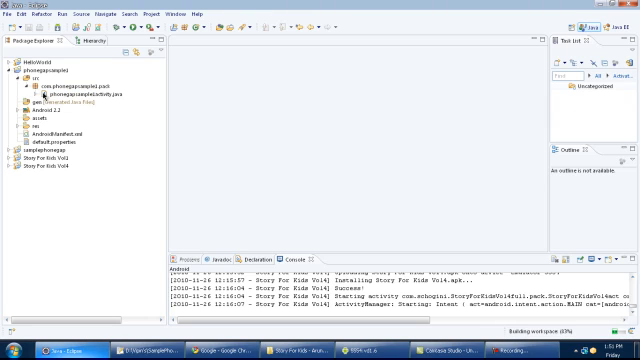
click(78, 98)
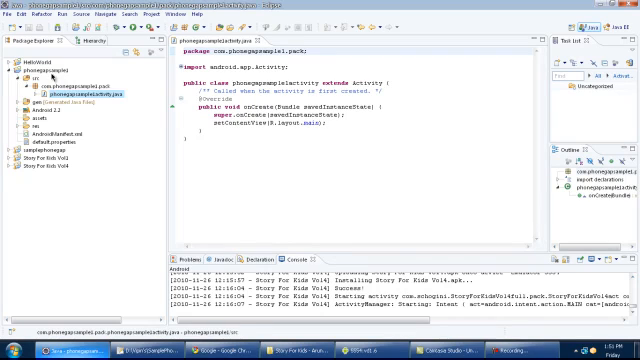
Step: Reference the PhoneGap jar on the project's build path as an external archive
right_click(40, 64)
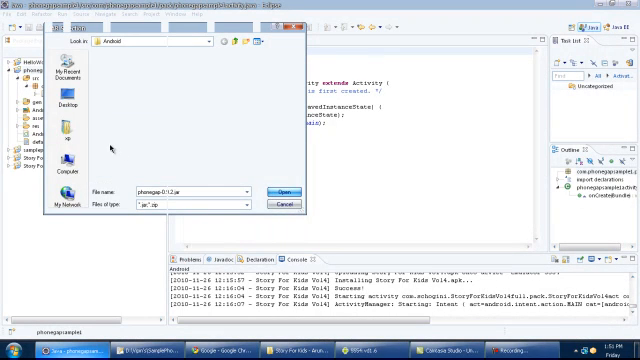
click(276, 192)
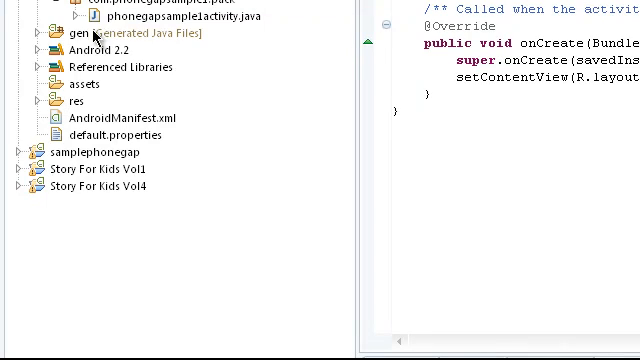
mouse_move(264, 22)
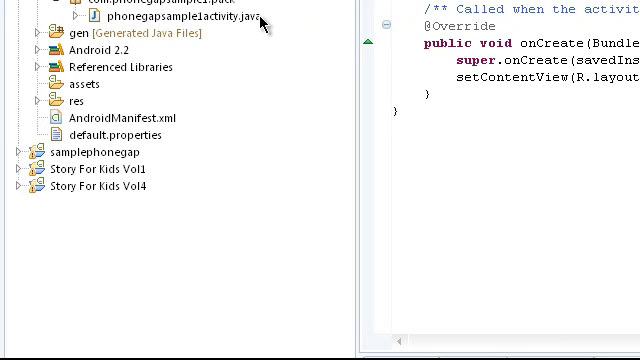
mouse_move(48, 84)
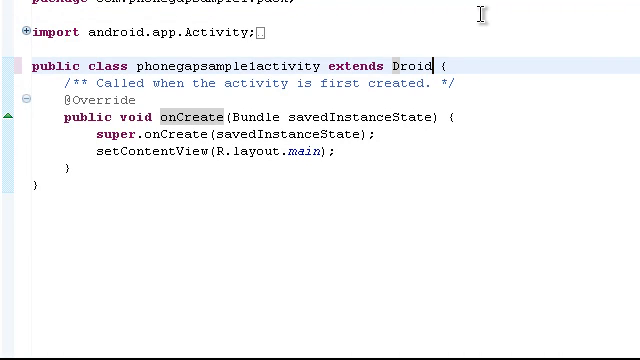
Step: Make the activity extend DroidGap and load file:///android_asset/www/index.html on create
text(Gap)
click(214, 150)
text(super.loadUrl("file:///android_asset/www/index.html")
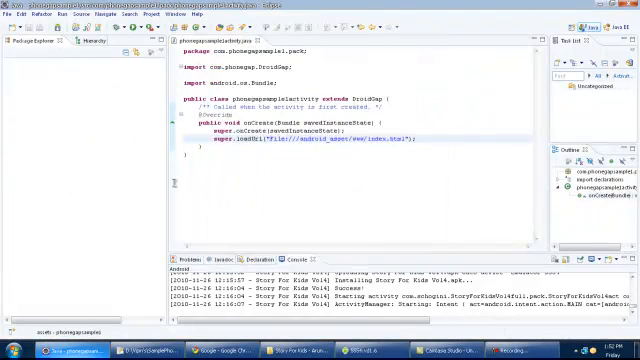
Step: Create a new file named index.html in the assets/www folder
click(16, 56)
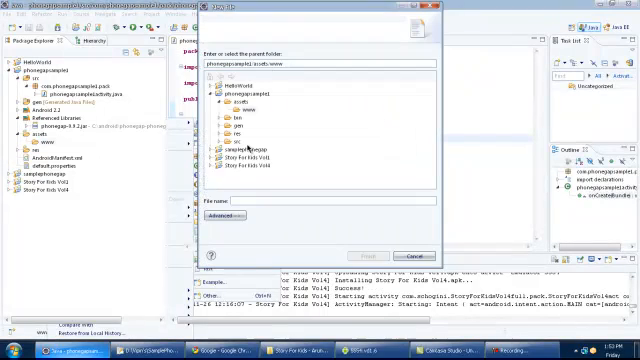
text(index)
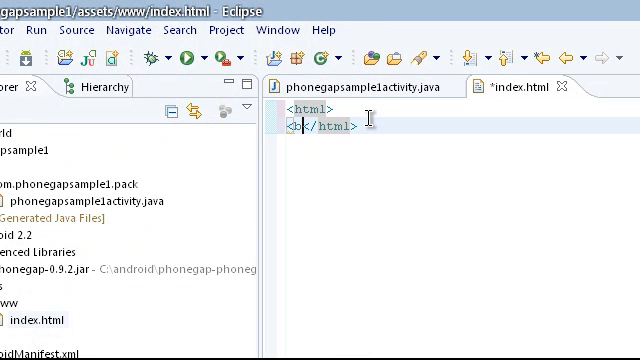
Step: Write <html><body>hello phonegap!!!!!</body></html> with closing tags on their own line, and save
text(ody></body>)
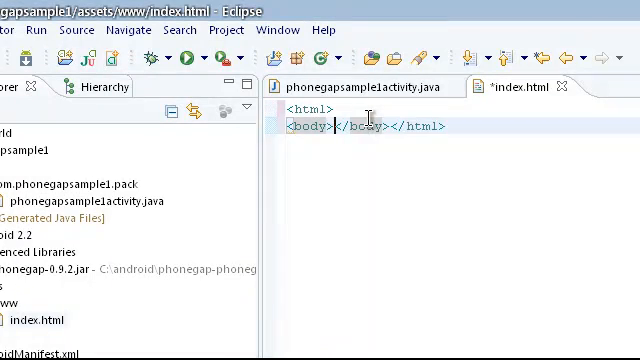
text(hell)
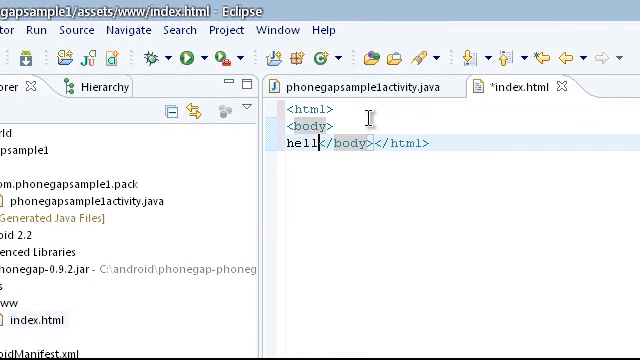
text(ophon)
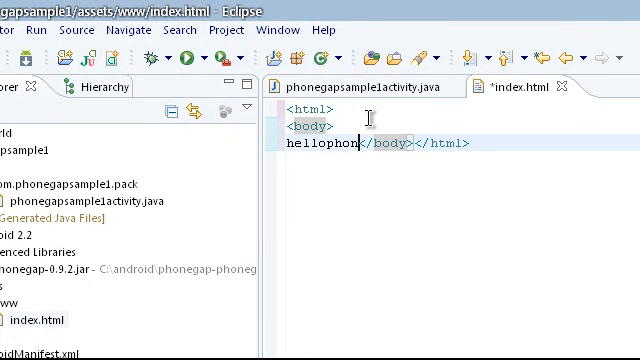
text(egap)
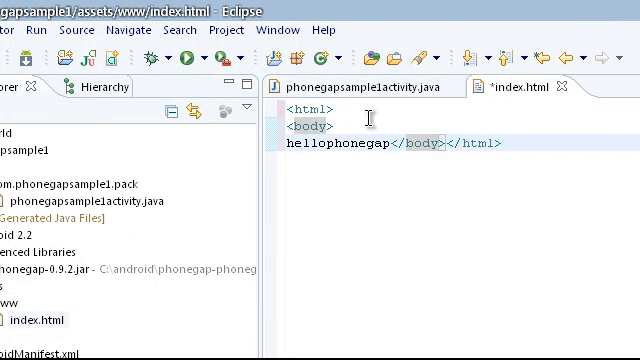
text(!!!!!)
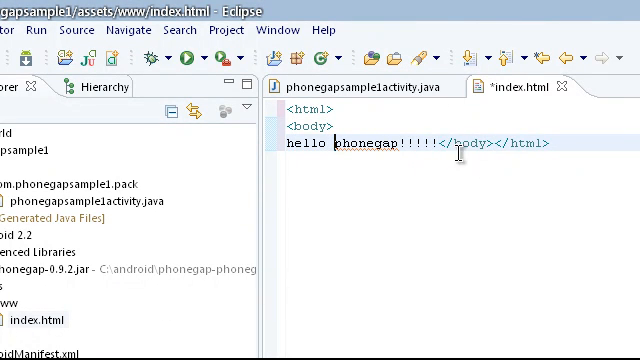
key(Enter)
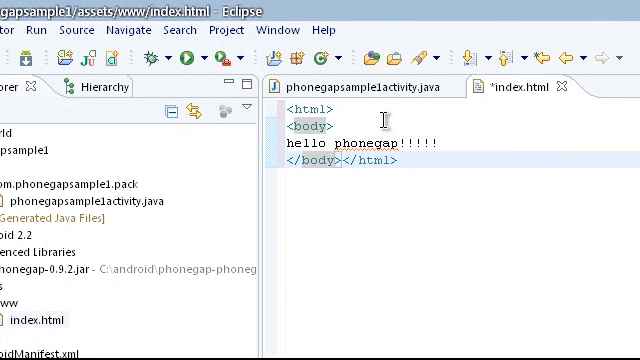
key(ctrl+s)
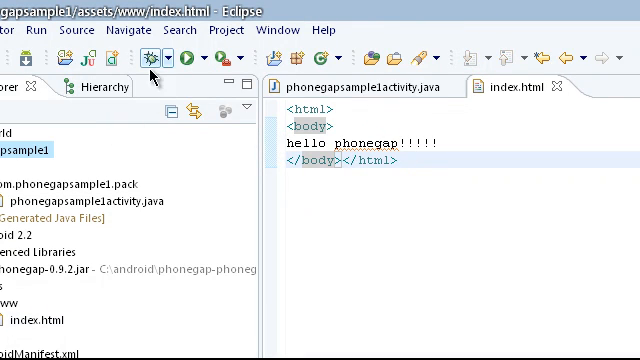
Step: Run phonegapsample1, bringing up the Run As launch-type choice
click(170, 56)
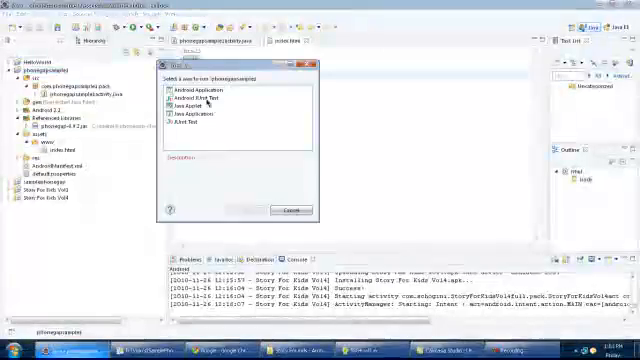